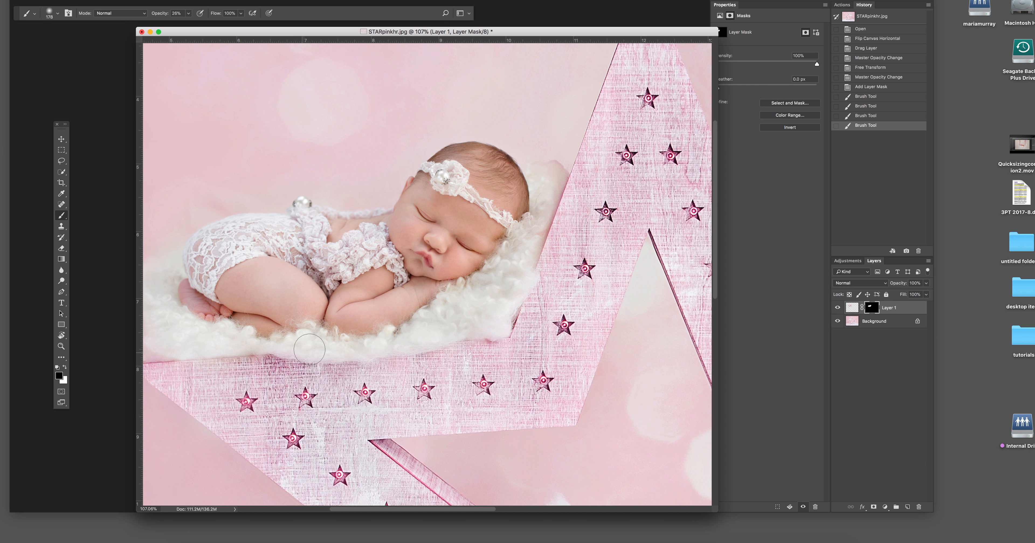
mouse_move(441, 327)
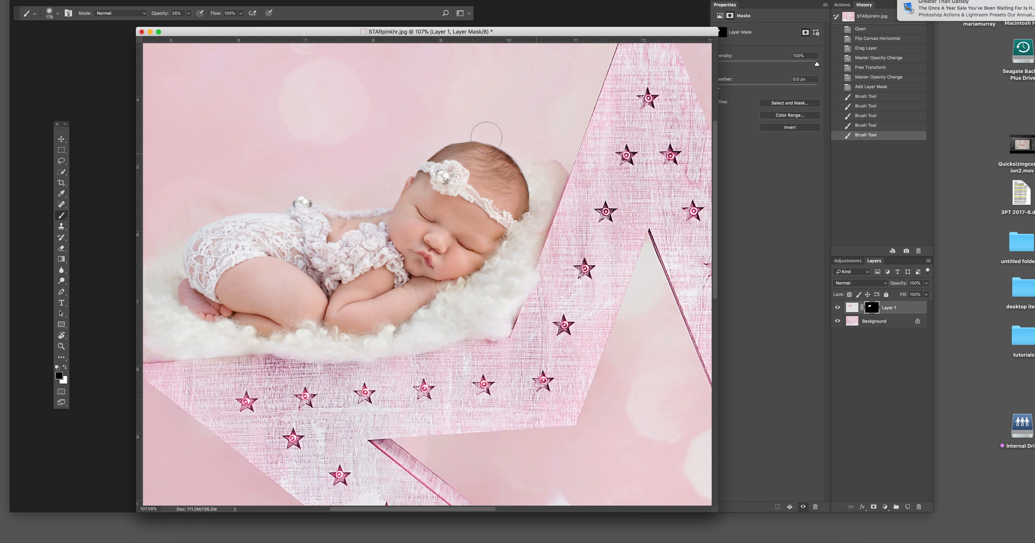
mouse_move(228, 135)
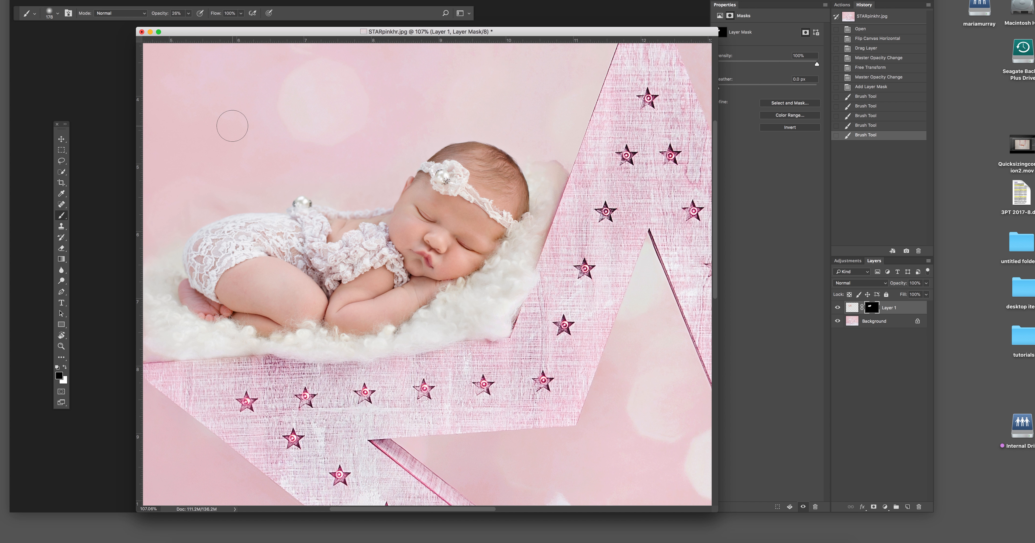
mouse_move(61, 62)
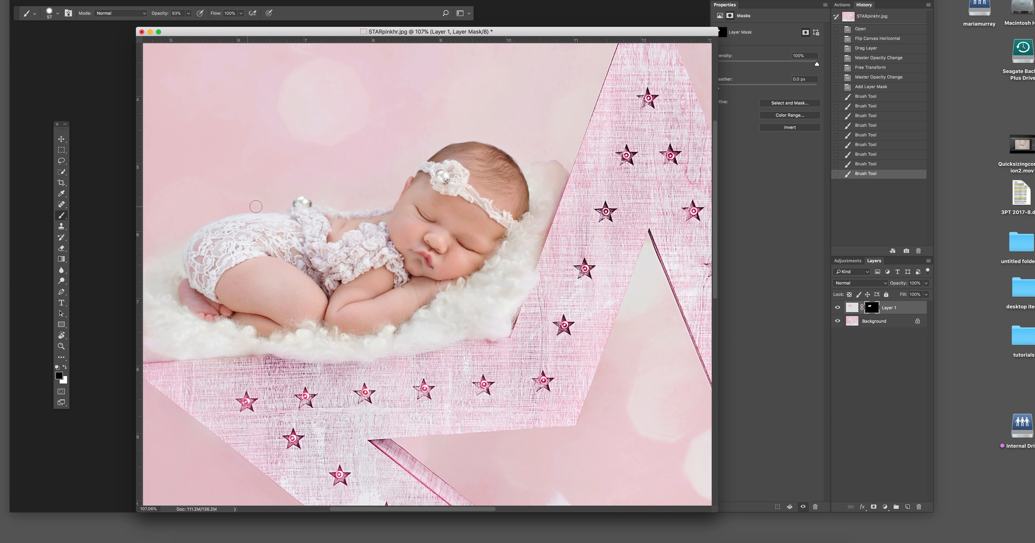
mouse_move(273, 195)
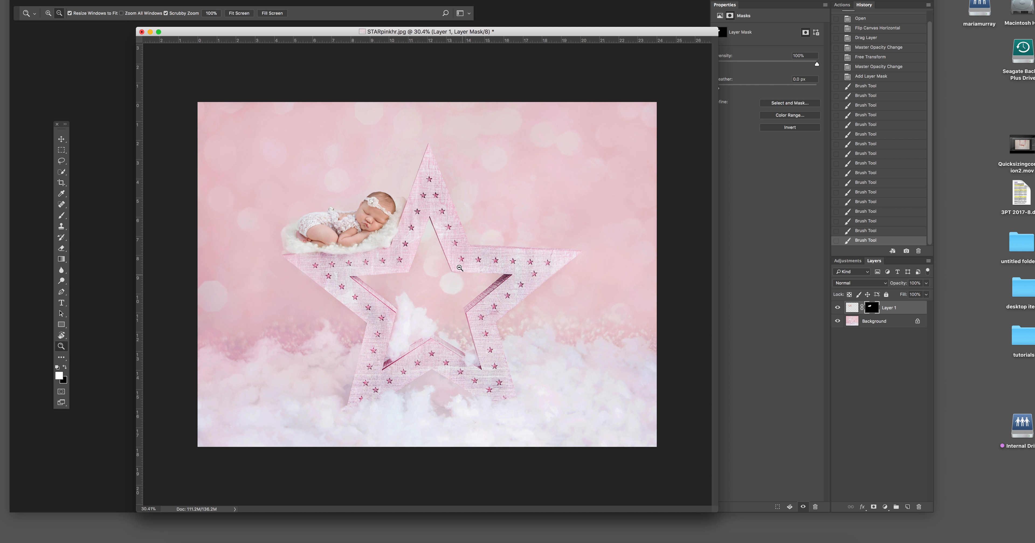
mouse_move(463, 261)
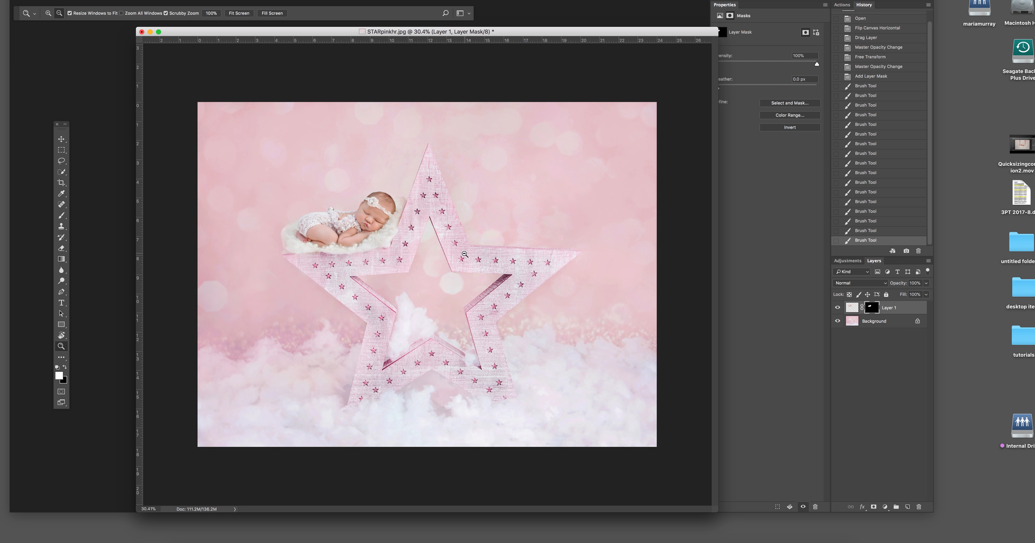
mouse_move(447, 245)
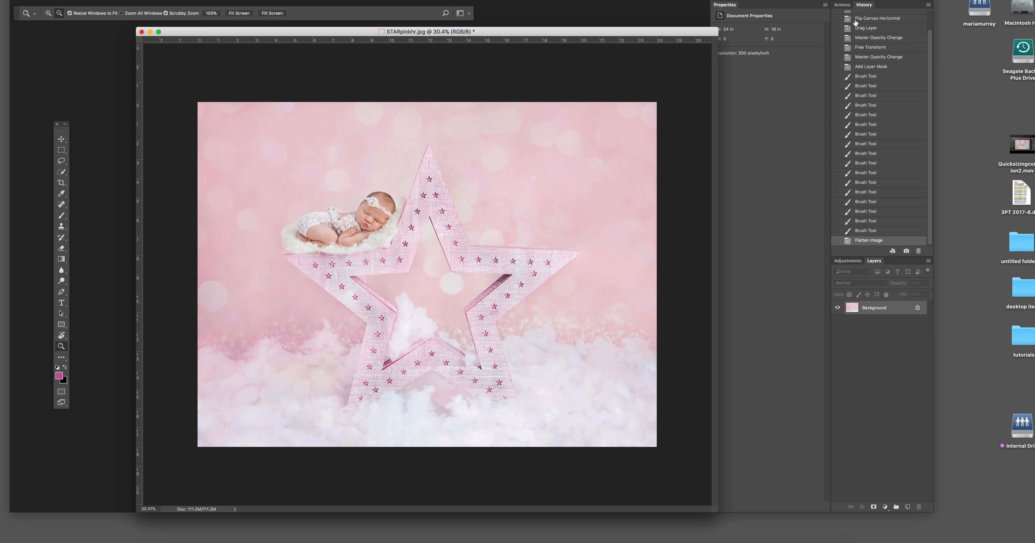
left_click(843, 5)
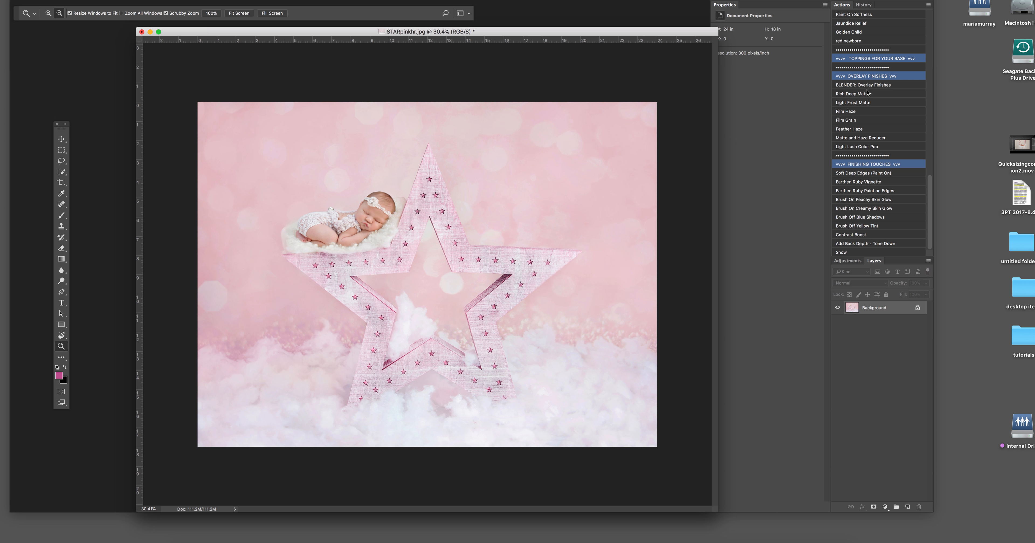
mouse_move(866, 103)
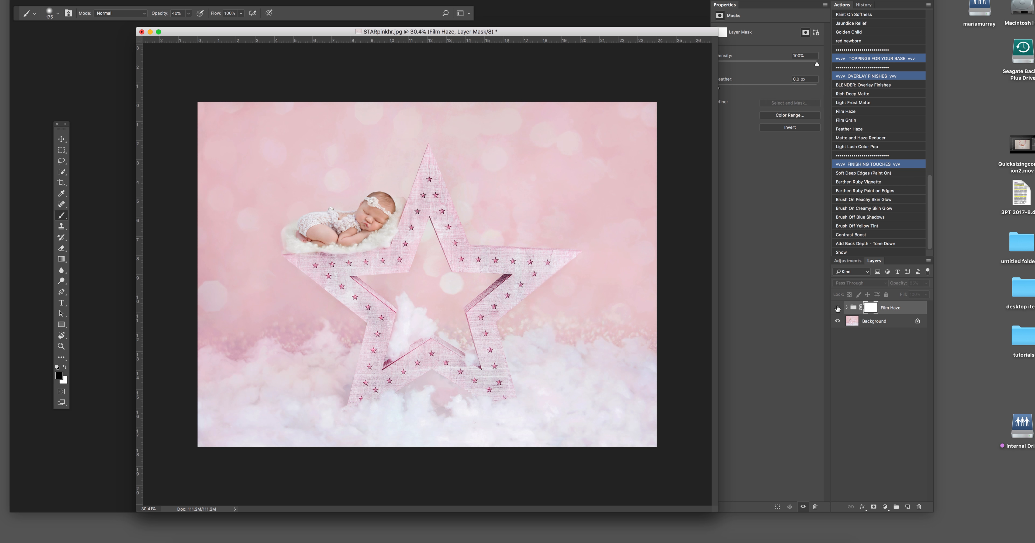
left_click(837, 308)
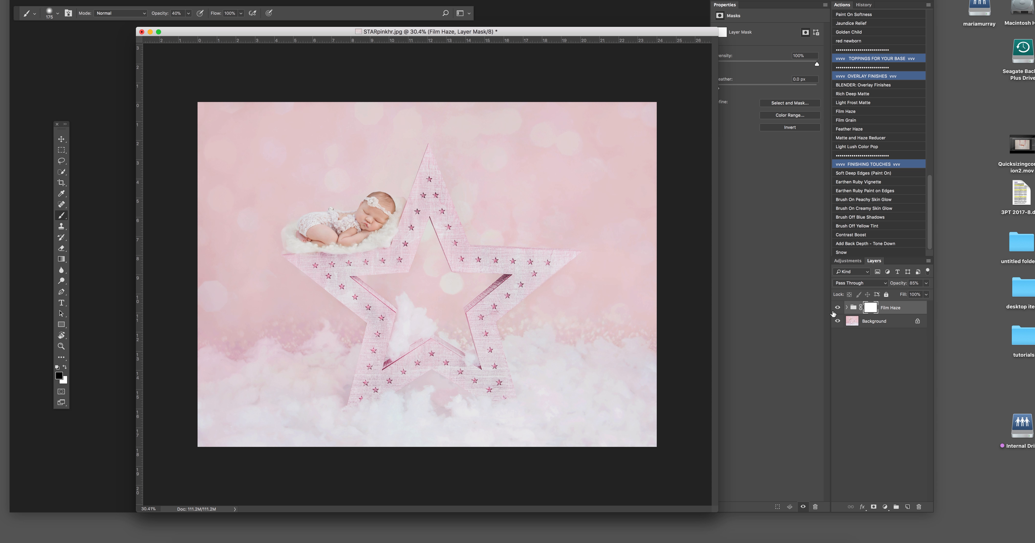
left_click(838, 308)
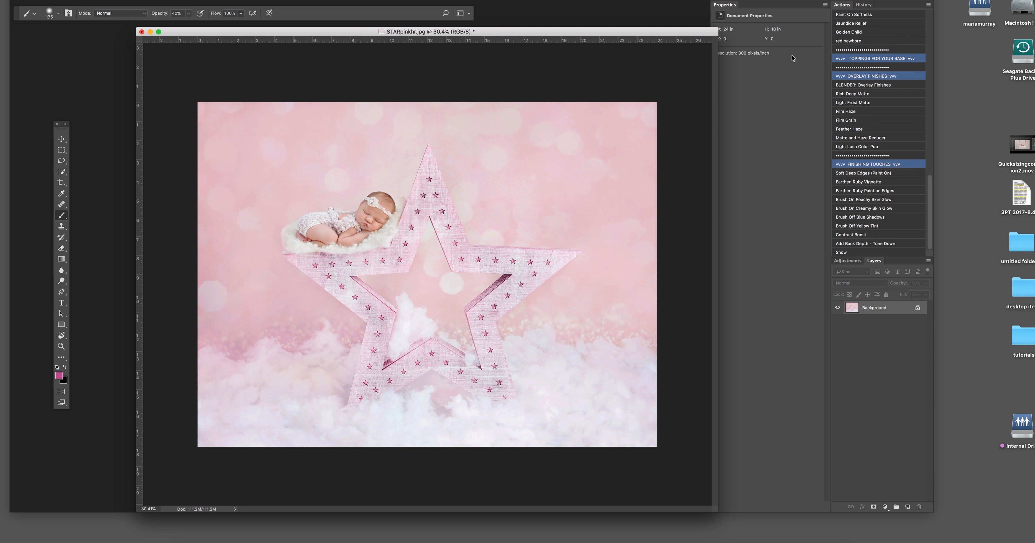
left_click(863, 5)
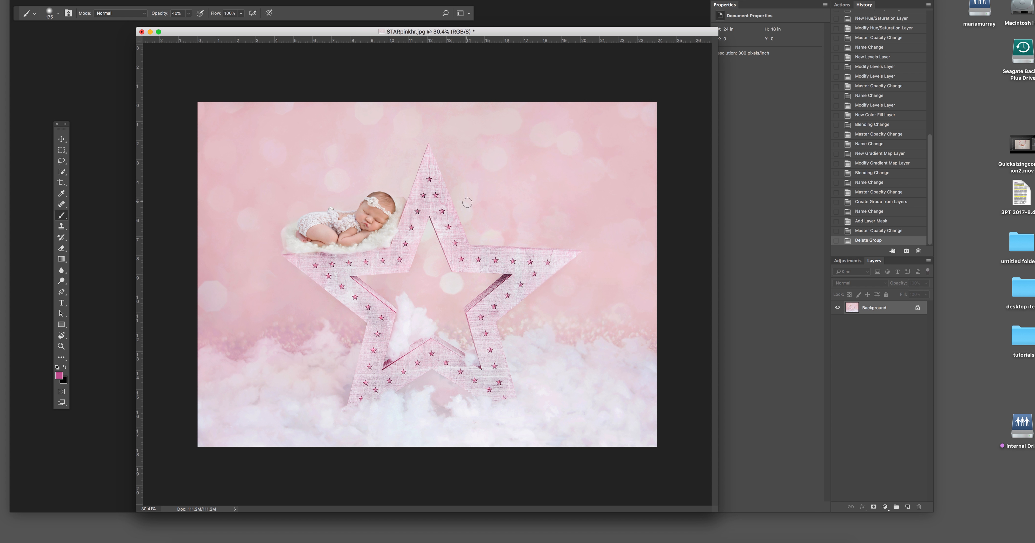
mouse_move(503, 169)
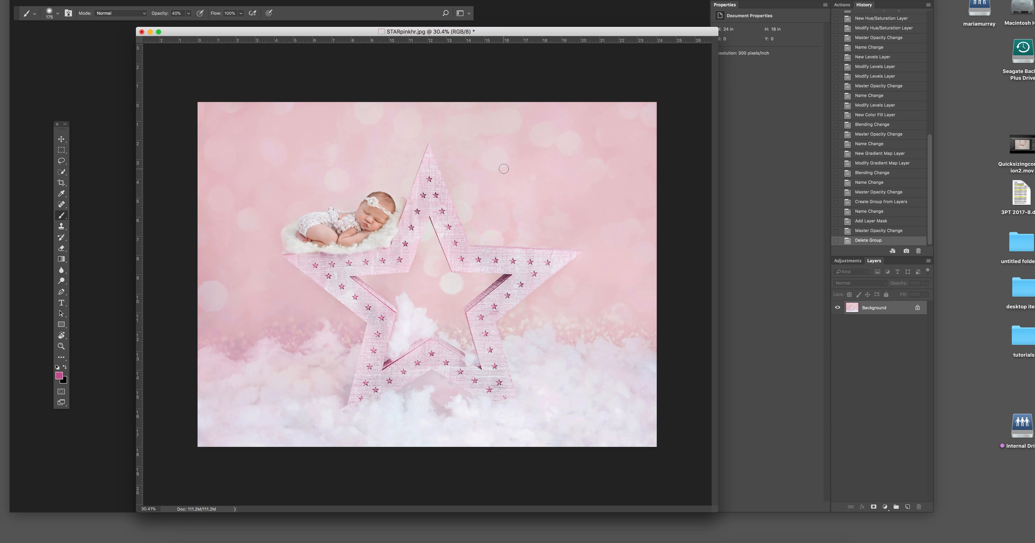
mouse_move(607, 417)
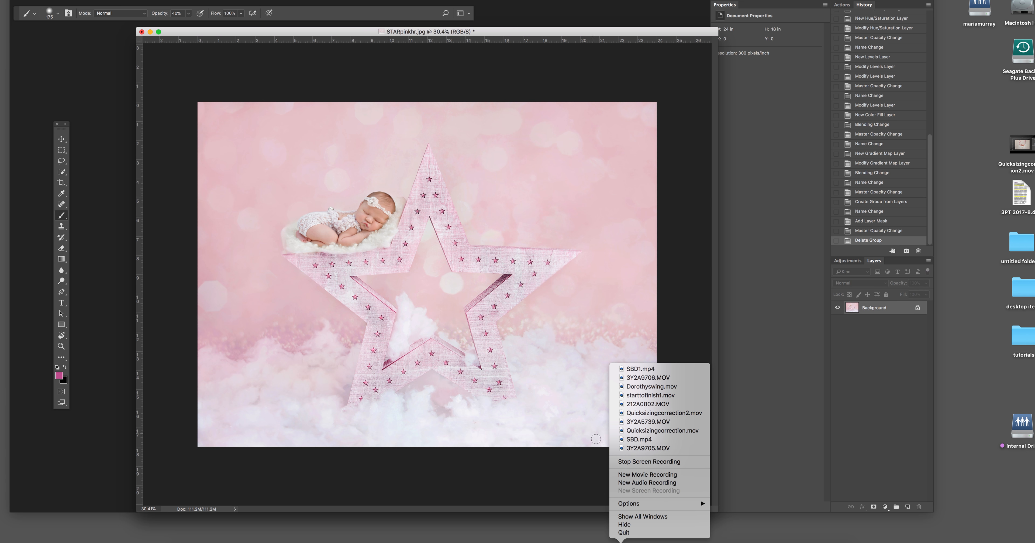
mouse_move(639, 463)
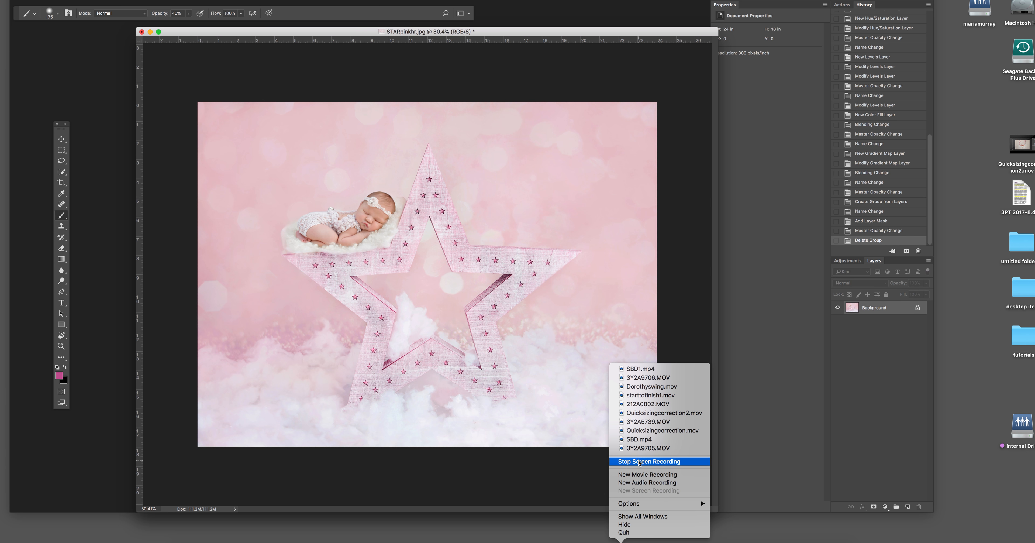